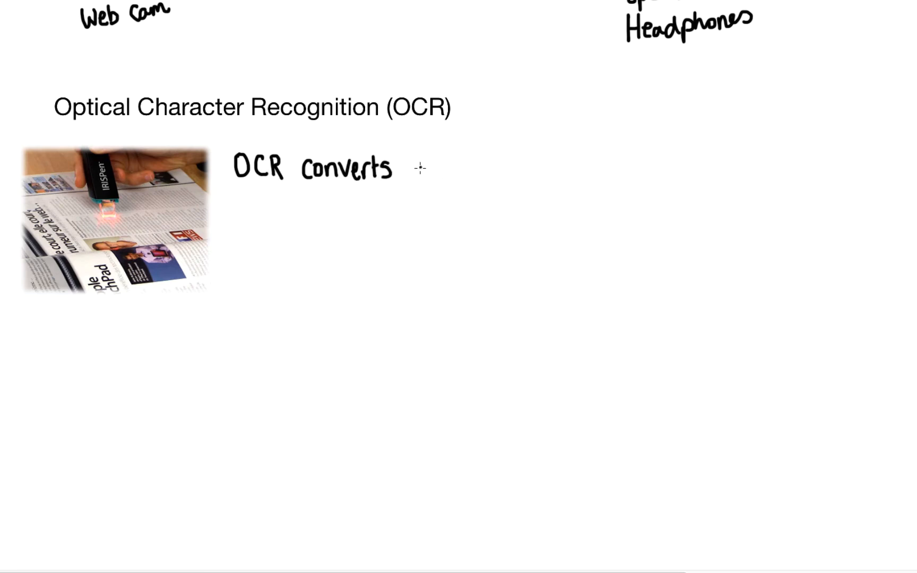
# Handwrite that OCR converts printed media into editable text documents using a scanner
pyautogui.write('printed media into editable text documents using a scanner')
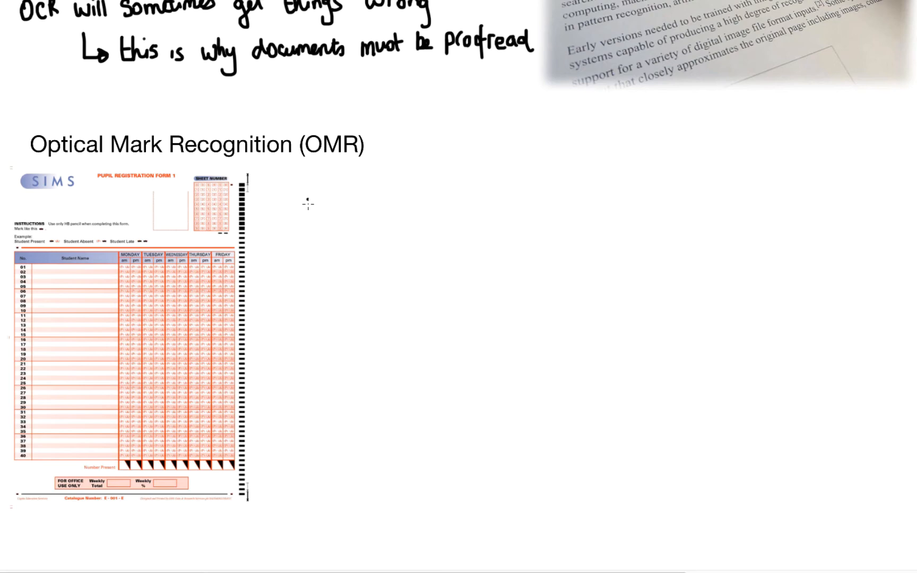
# Handwrite the 'OMR' heading next to the pupil registration form image
pyautogui.write('OMR')
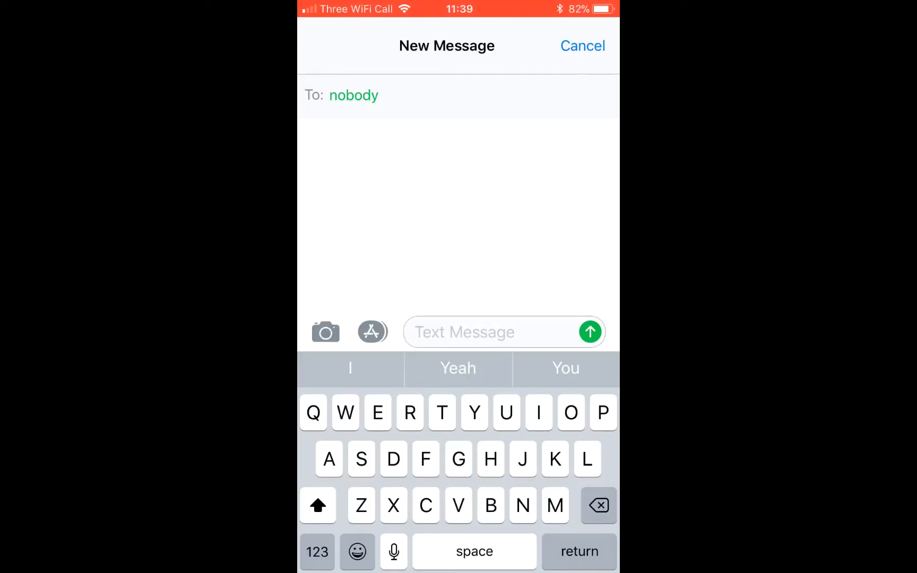
# Send 'Hello computer science people' in Messages, then dictate the same sentence into a new message
pyautogui.write('Hello computer scie')
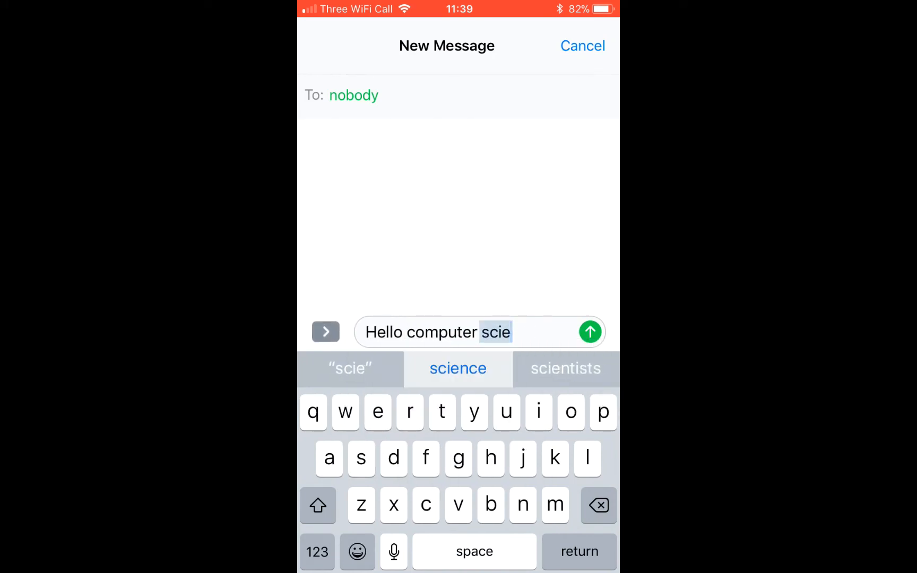
pyautogui.click(570, 413)
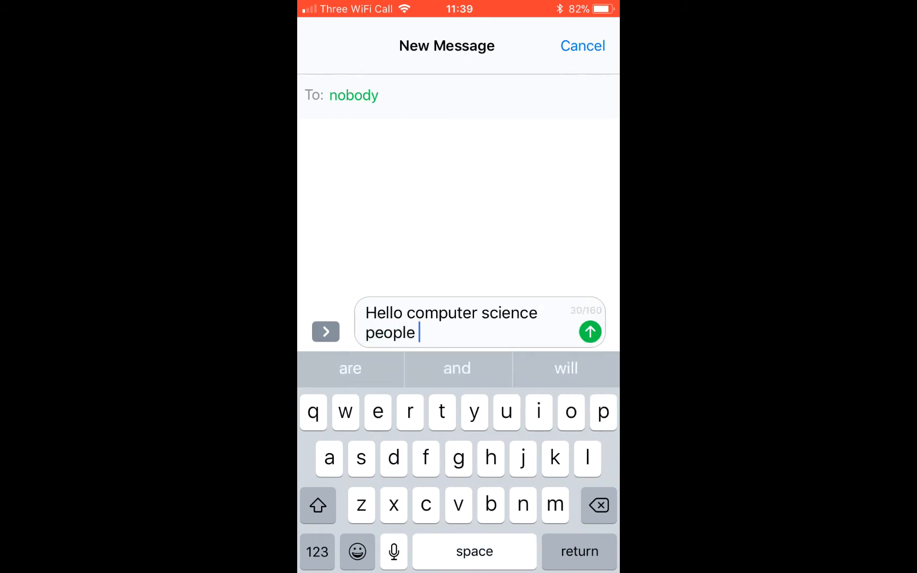
pyautogui.click(591, 332)
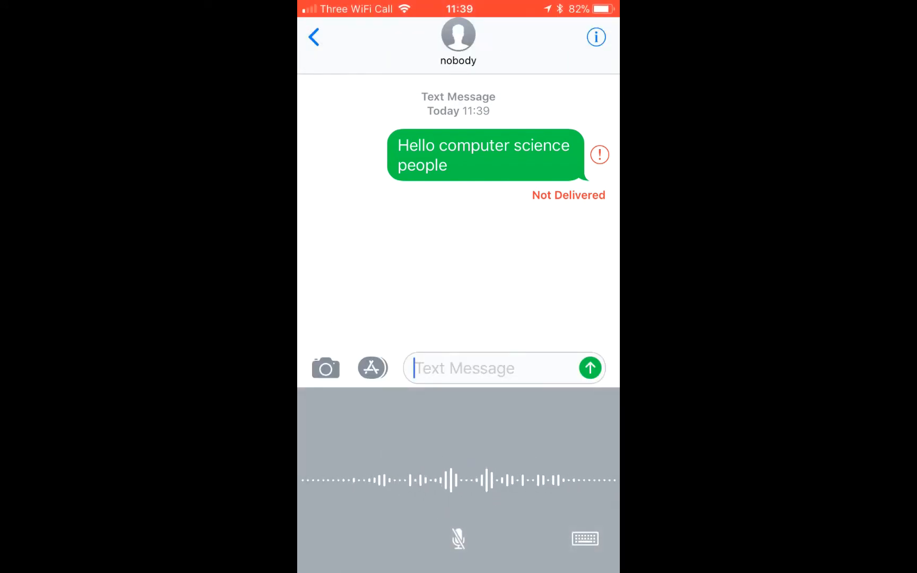
pyautogui.write('Hello computer science people')
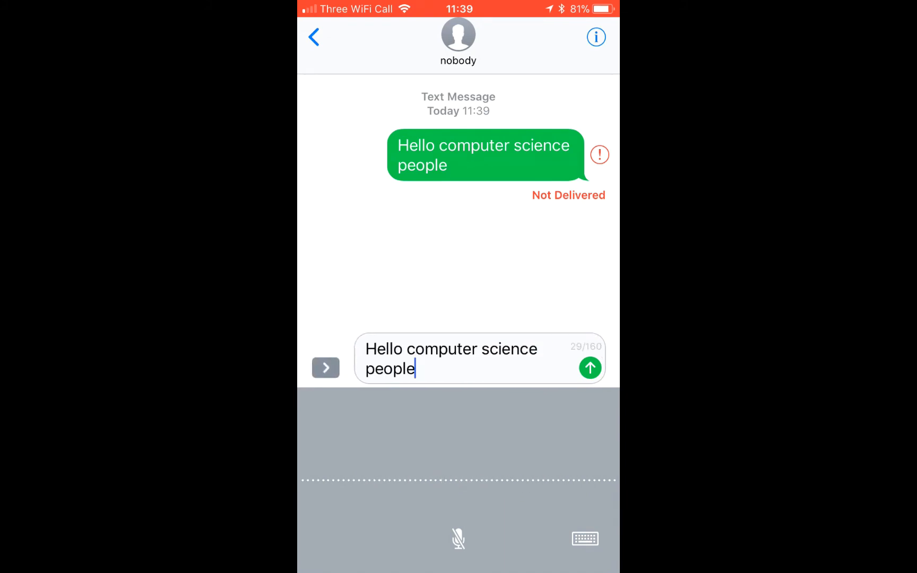
pyautogui.click(590, 367)
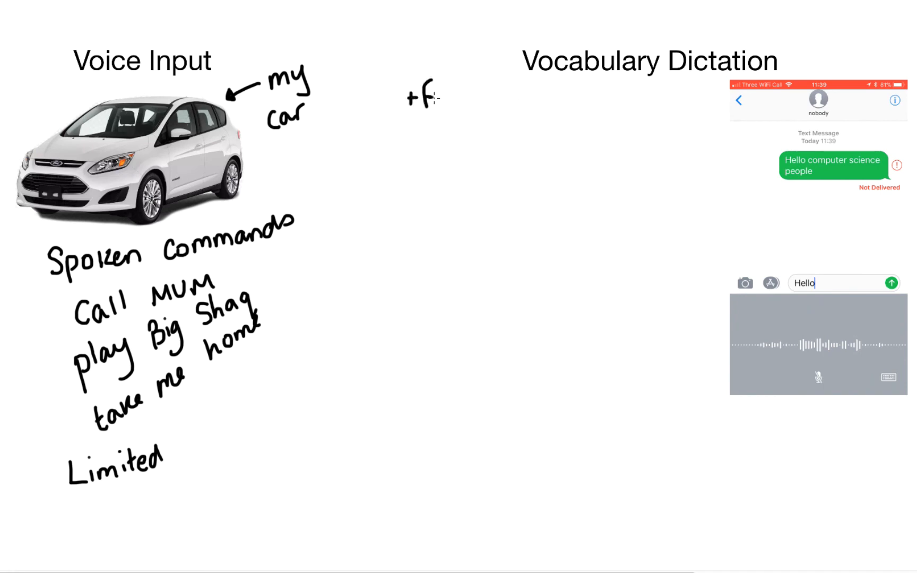
# Handwrite '+' bullets: faster than typing, don't need to learn, reduces mistakes
pyautogui.write('+faster than typing')
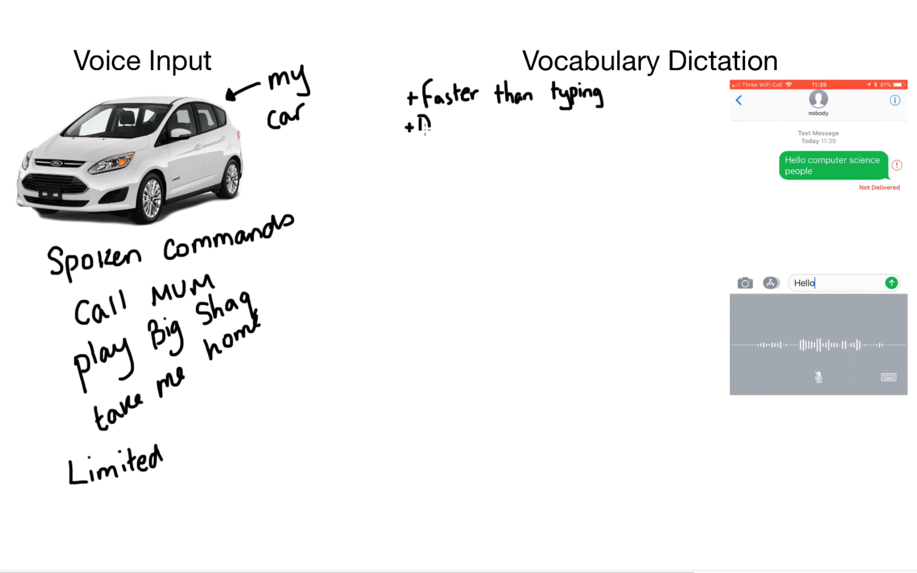
pyautogui.write("Don't need to learn how to type")
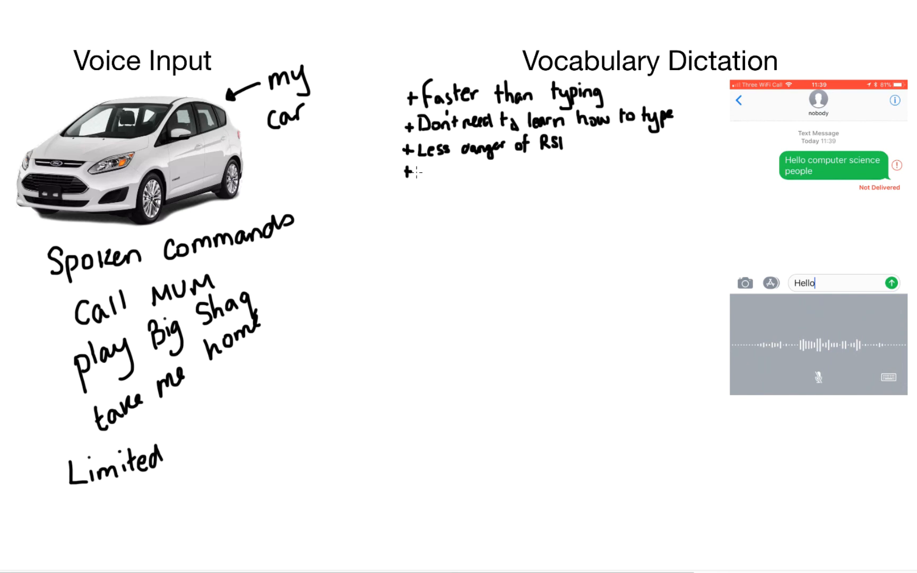
pyautogui.write('Reduces')
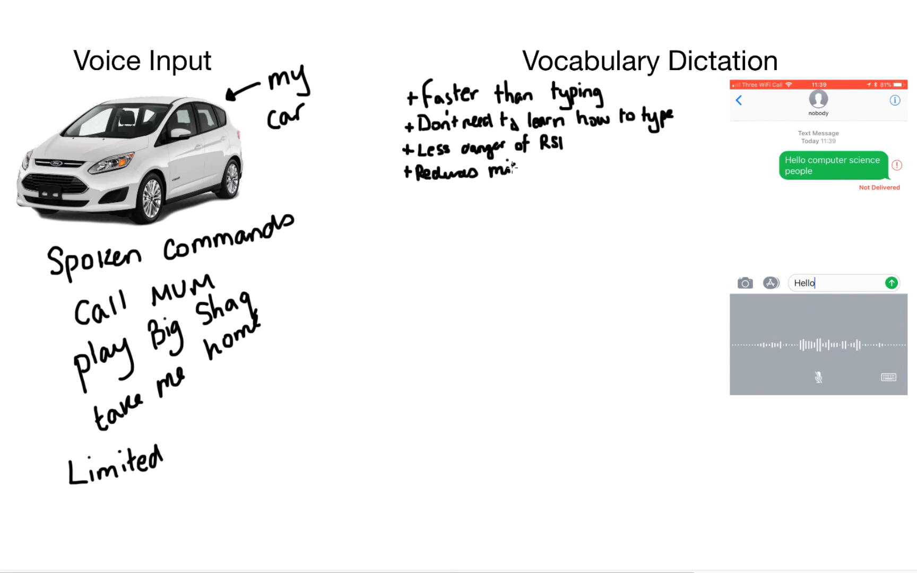
pyautogui.write('mistakes')
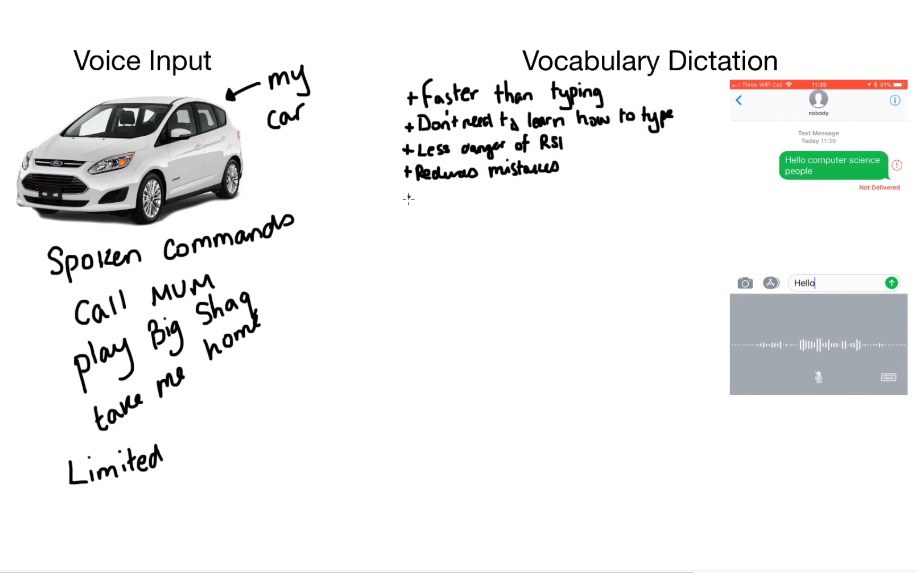
# Add '+' bullets for keyboard taking up space, disabled users can use it, and more natural
pyautogui.moveTo(410, 199); pyautogui.dragTo(427, 202)
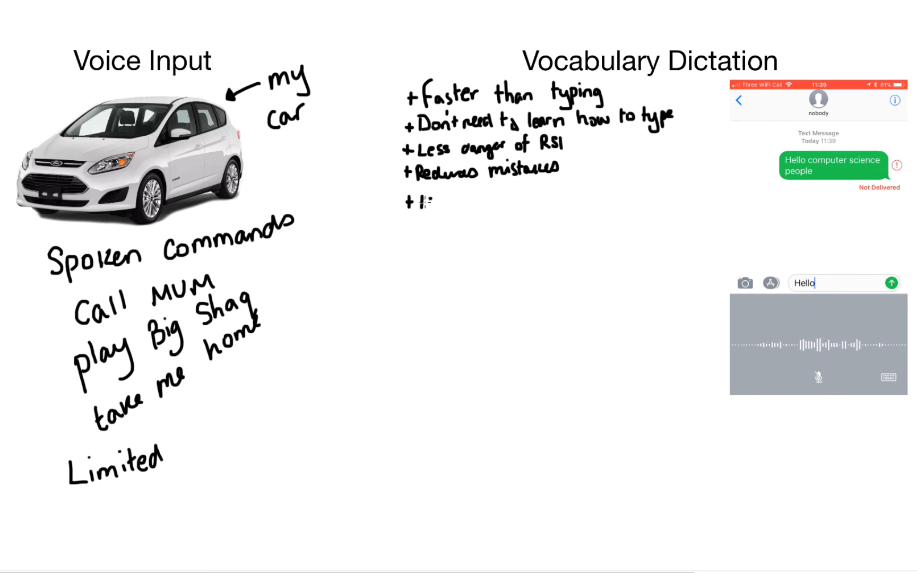
pyautogui.write('Keybo')
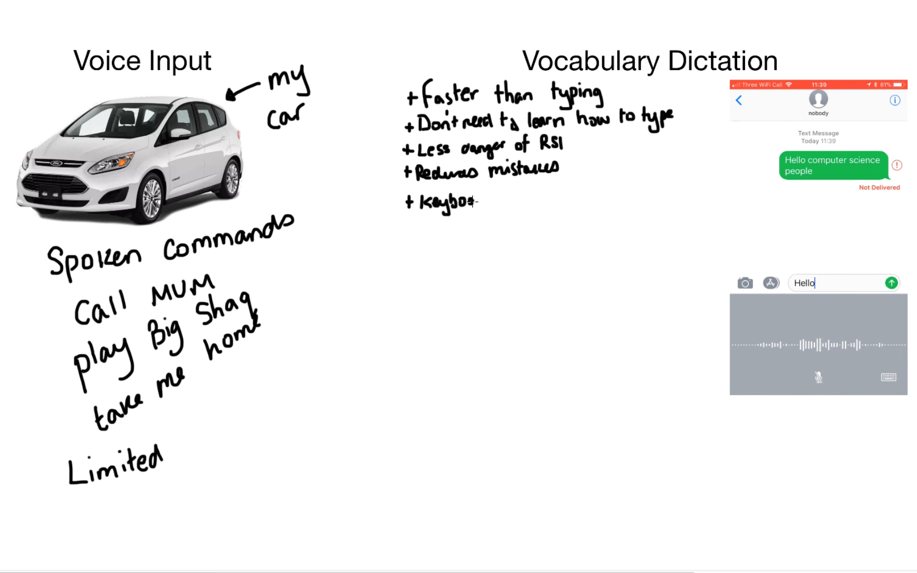
pyautogui.write('Keyboard te')
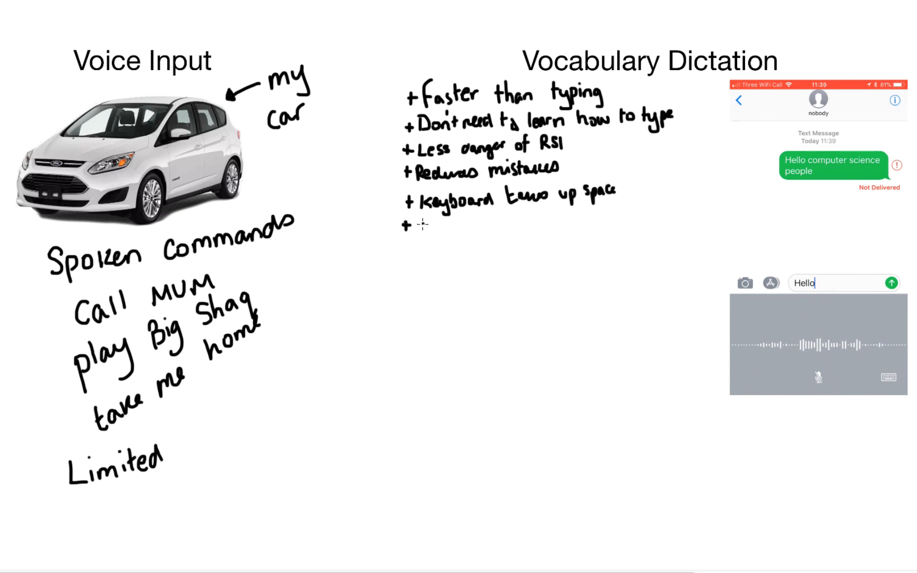
pyautogui.write('Disabled users can')
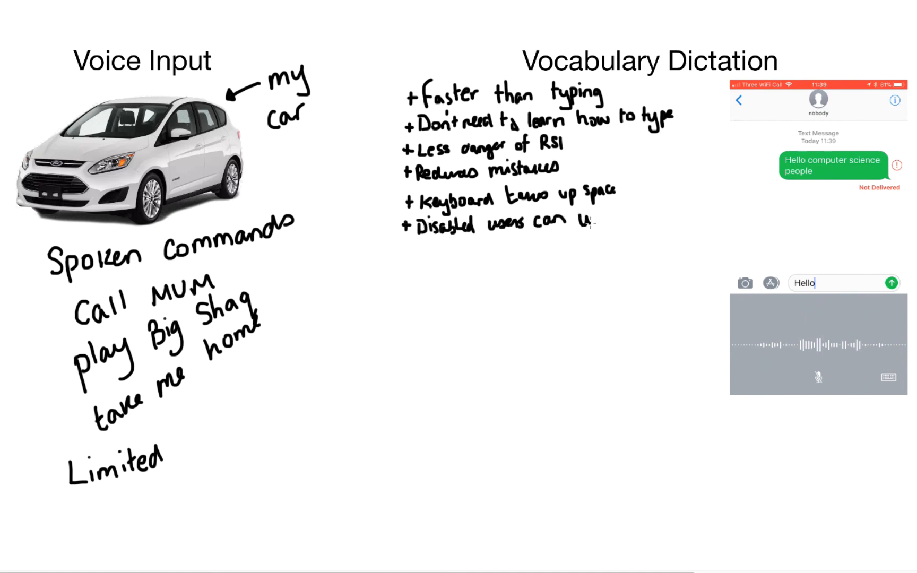
pyautogui.write('use it')
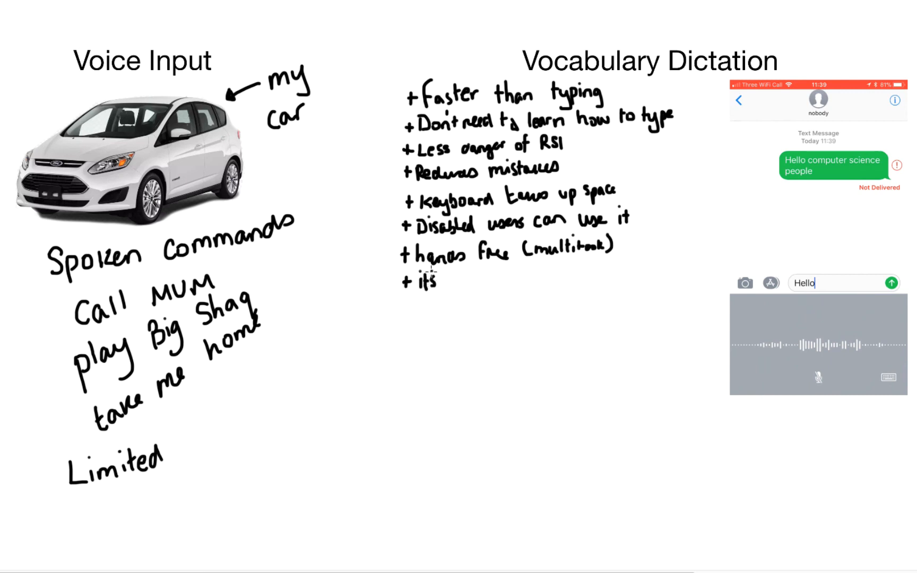
pyautogui.write('more natural than typing')
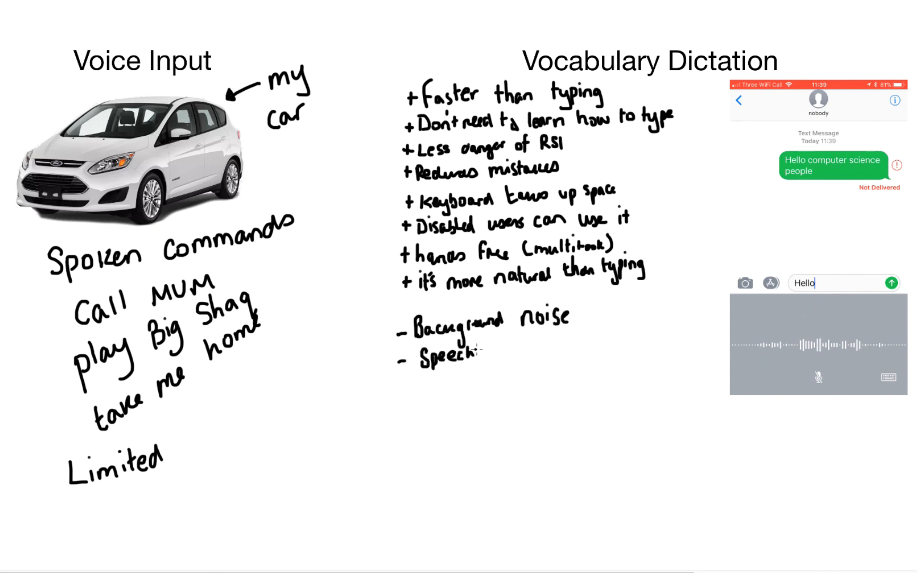
# Handwrite '-' bullets for speech impediments, cold, accents and keeping data private
pyautogui.write('Impediments')
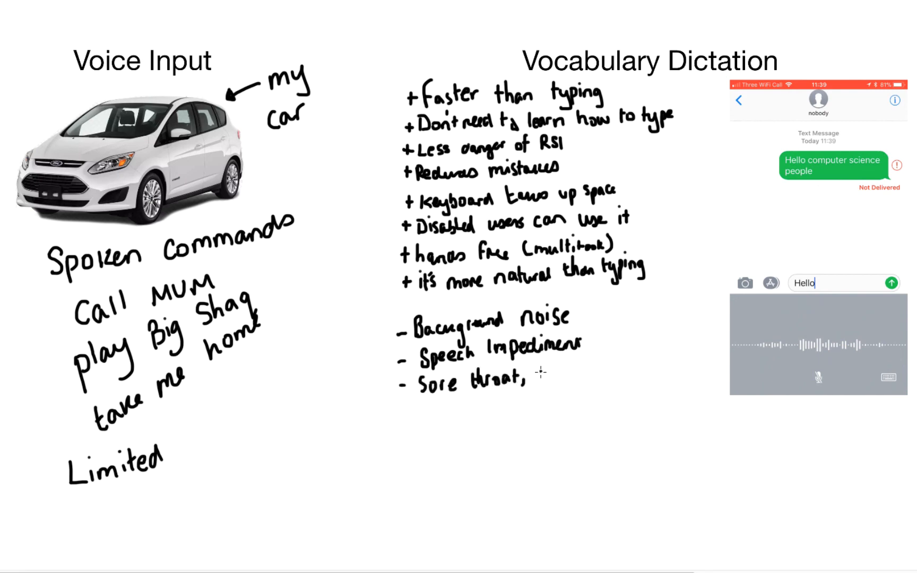
pyautogui.write('Cold')
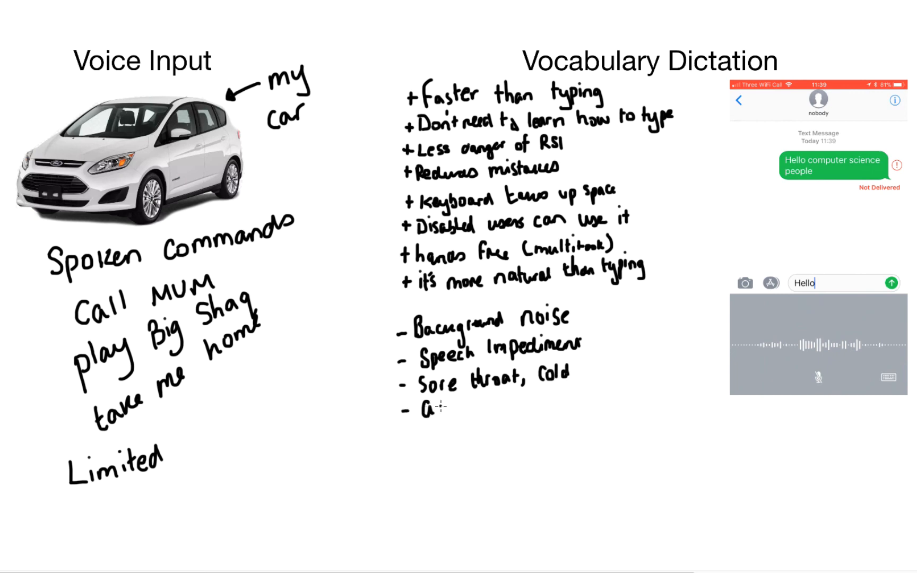
pyautogui.write('ccents')
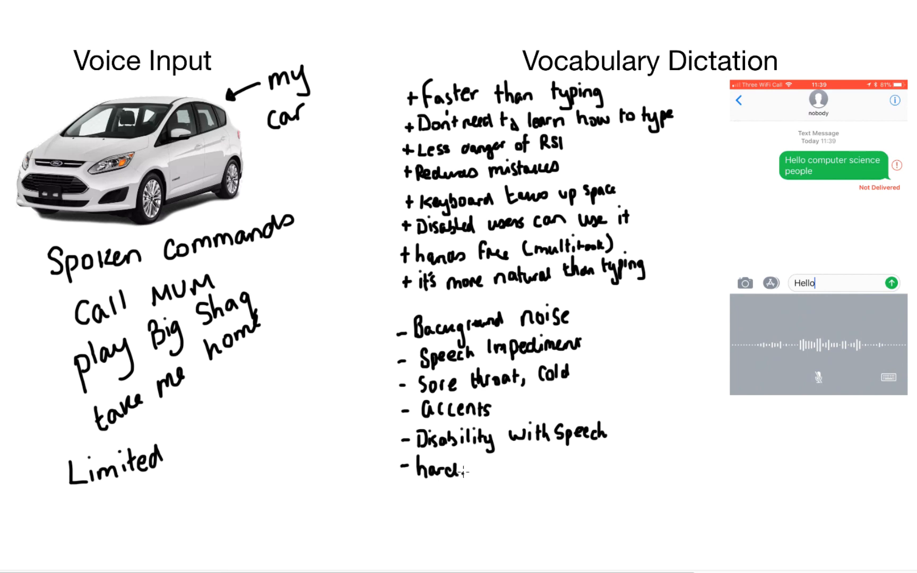
pyautogui.write('to keep data private')
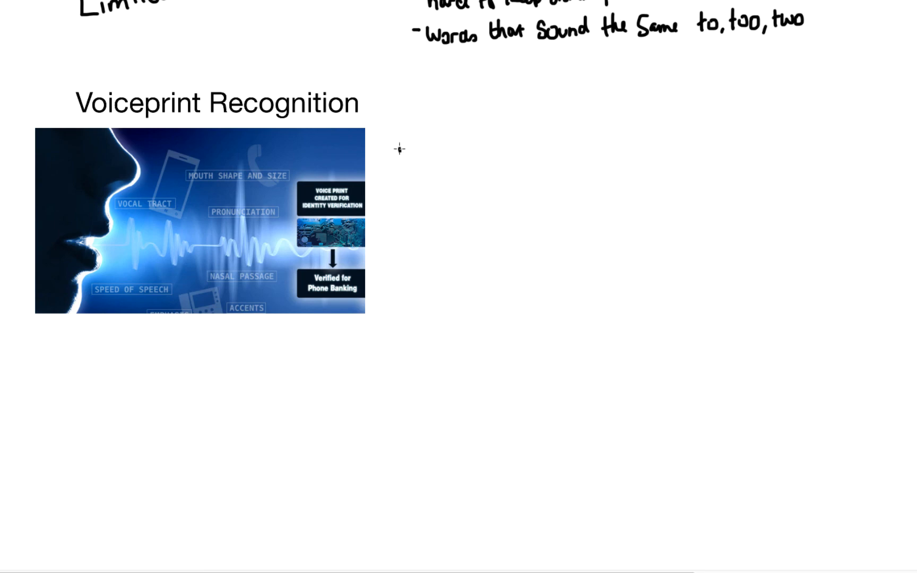
# Handwrite 'The process of capturing a person's voiceprint then digitising and storing the data'
pyautogui.write('The process of cap')
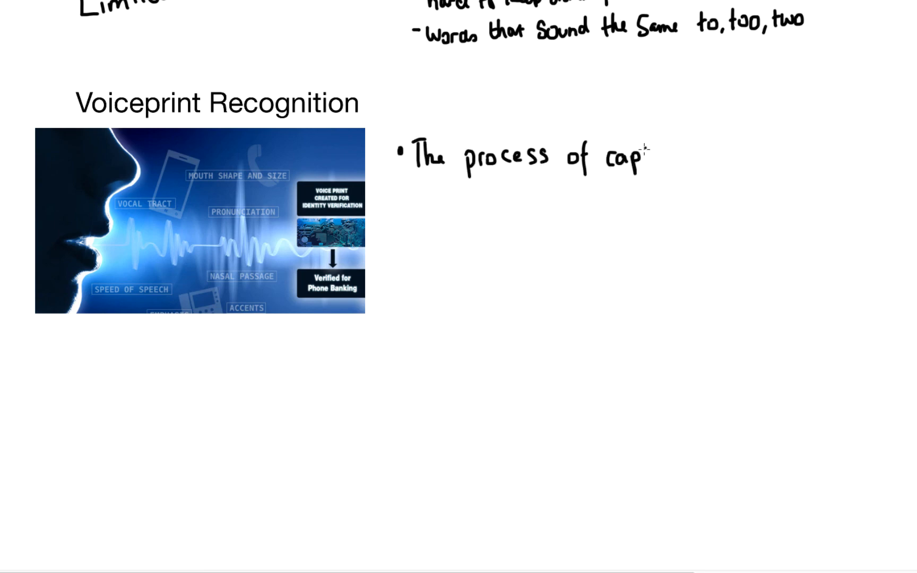
pyautogui.write('turing a persons voiceprint then')
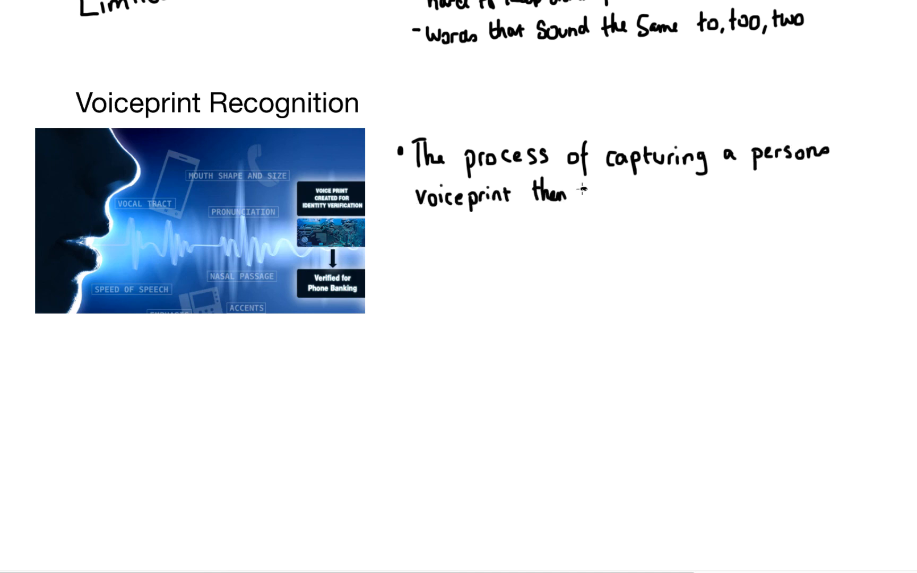
pyautogui.write('digitising and storing the data on a')
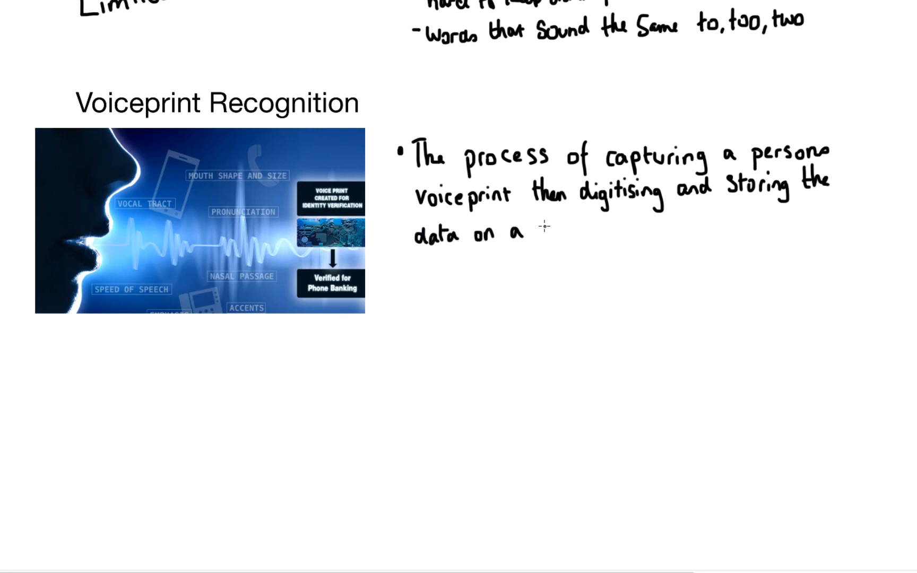